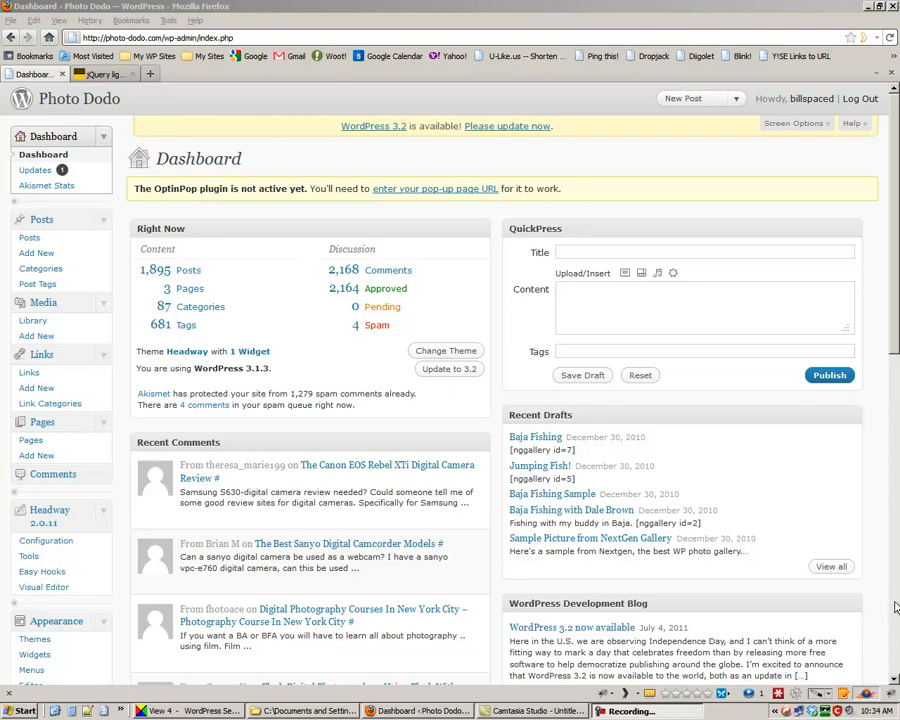
mouse_move(895, 607)
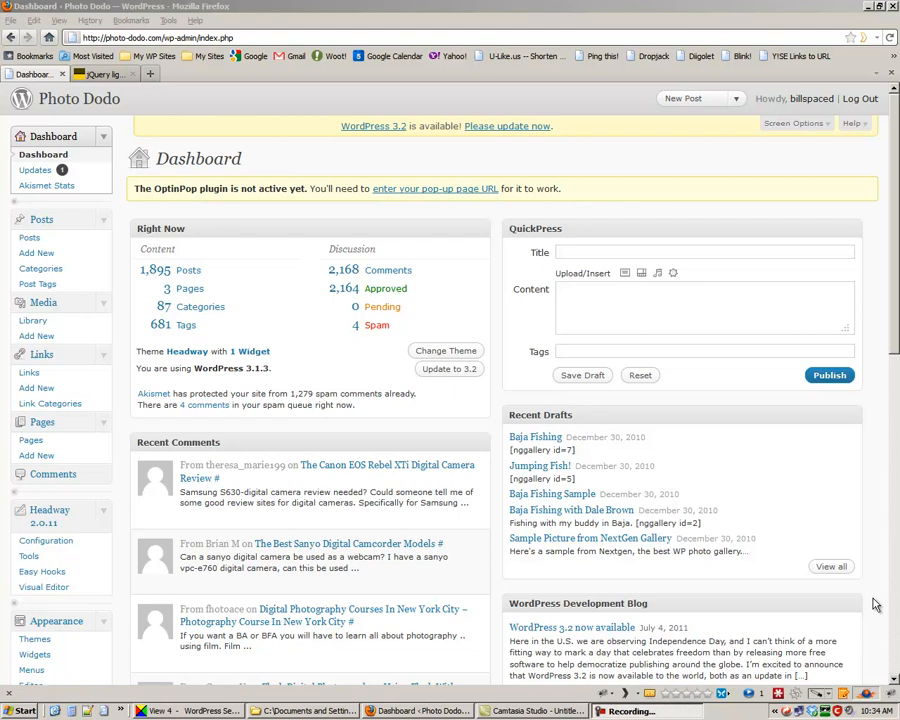
Step: Search the Add New plugin directory for 'nextgen' to list NextGEN Gallery
scroll(down, 3)
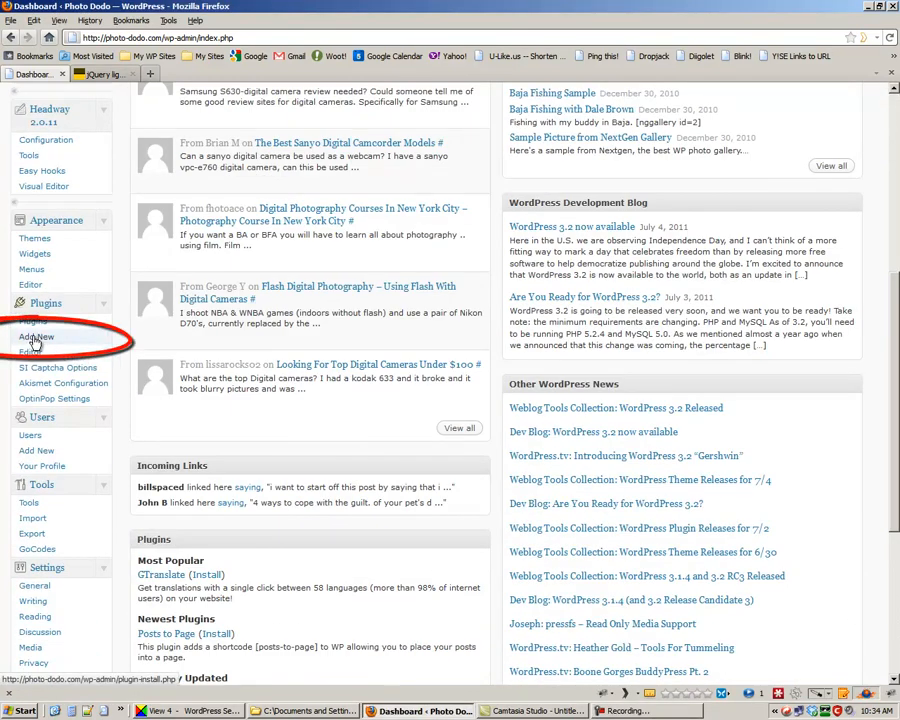
click(37, 337)
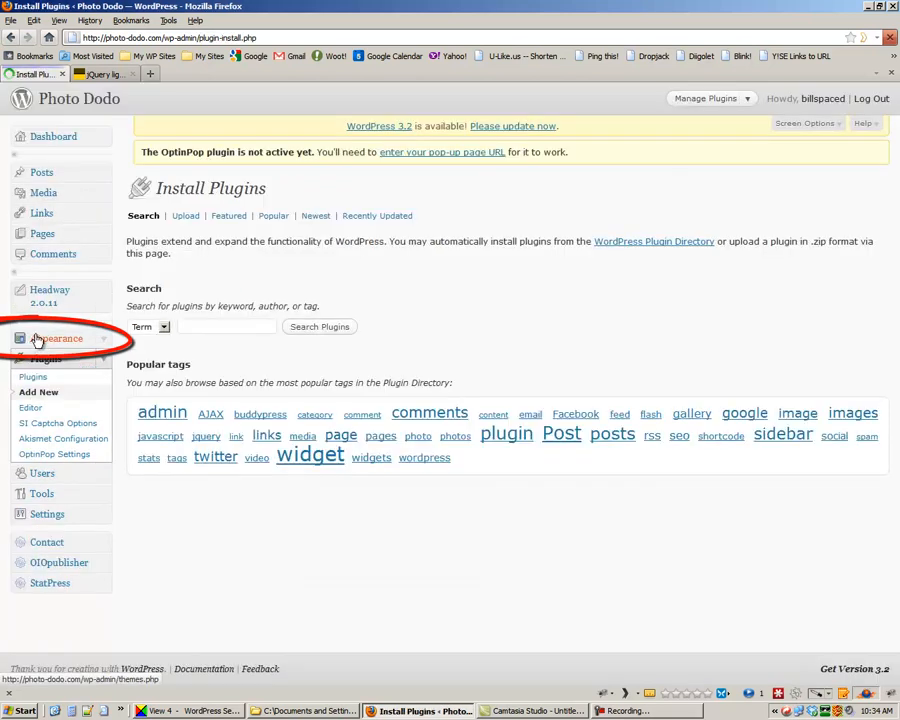
text(nextgen)
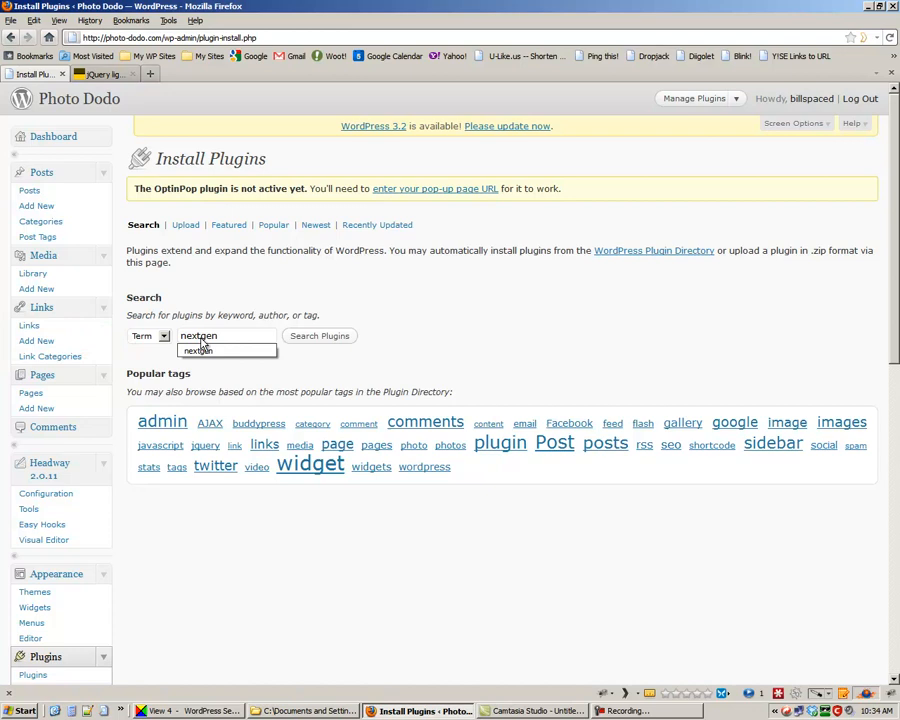
click(319, 336)
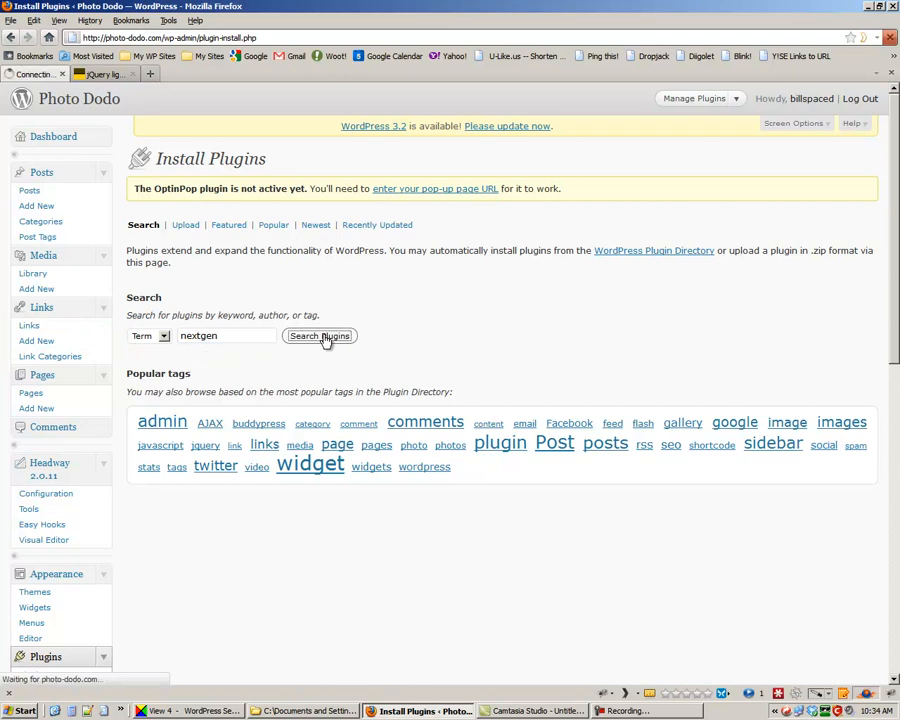
click(319, 336)
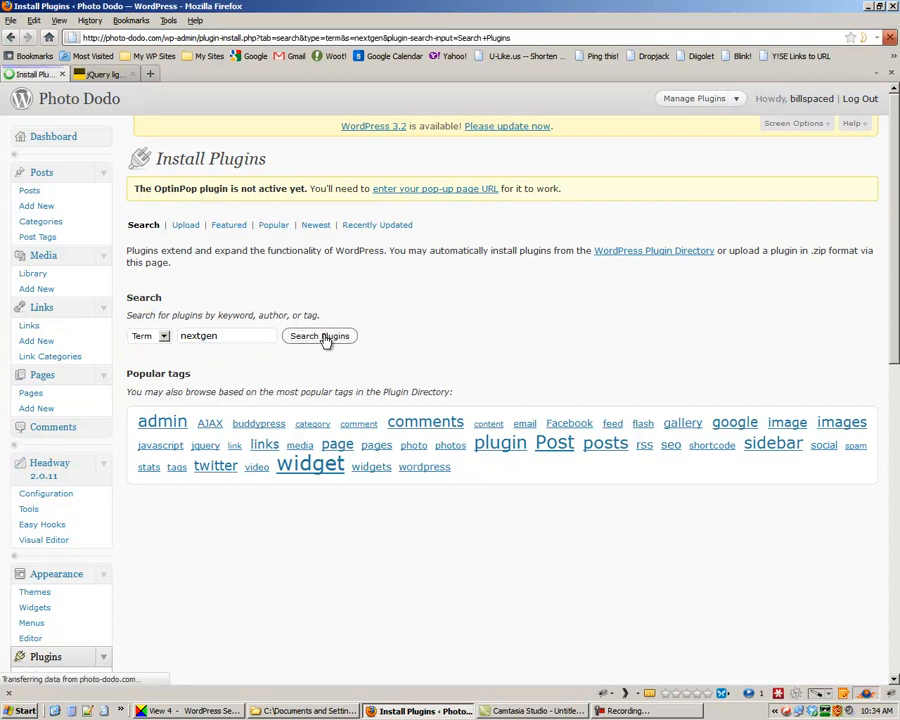
click(319, 335)
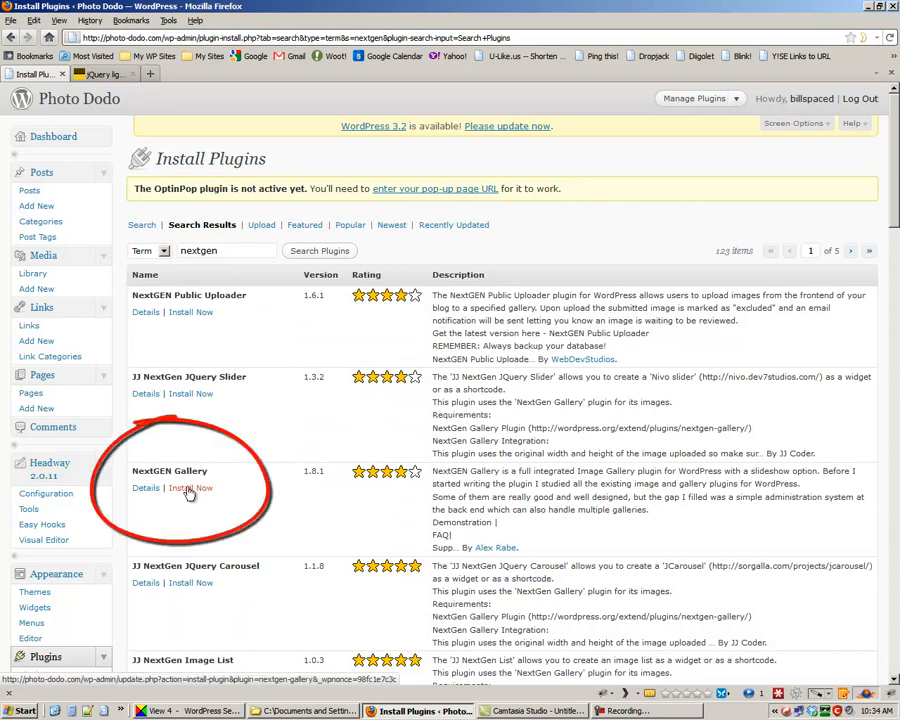
Step: Install NextGEN Gallery 1.8.1 from the search results and activate it
click(190, 487)
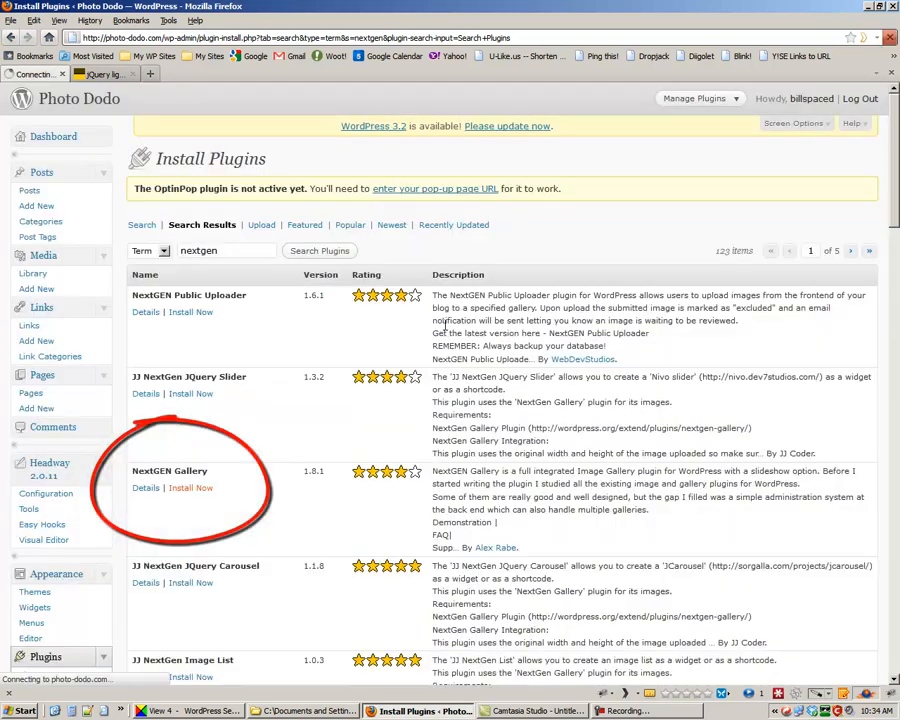
click(190, 487)
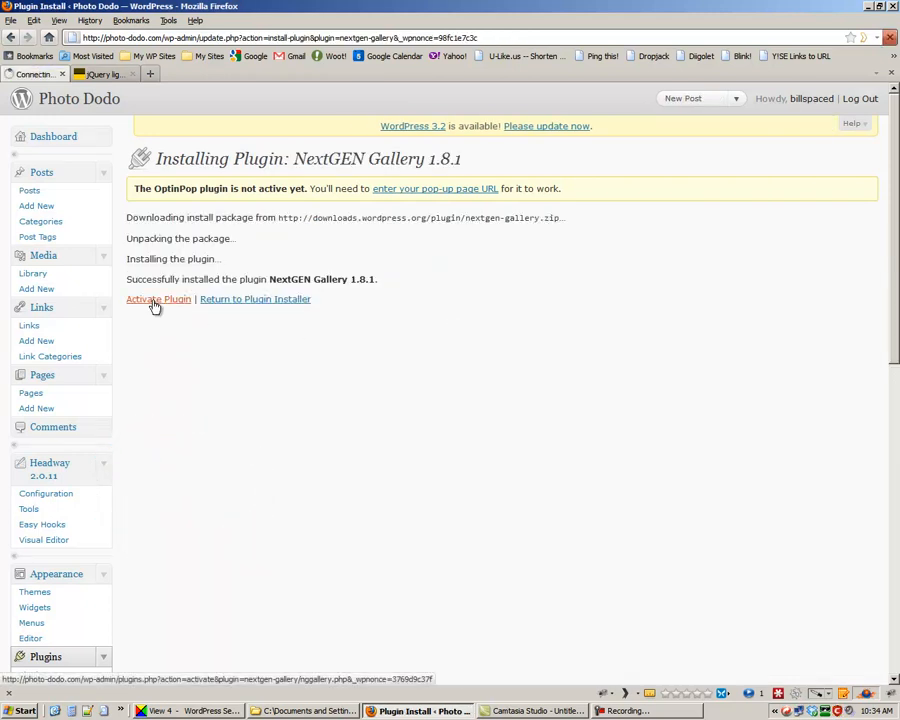
mouse_move(158, 299)
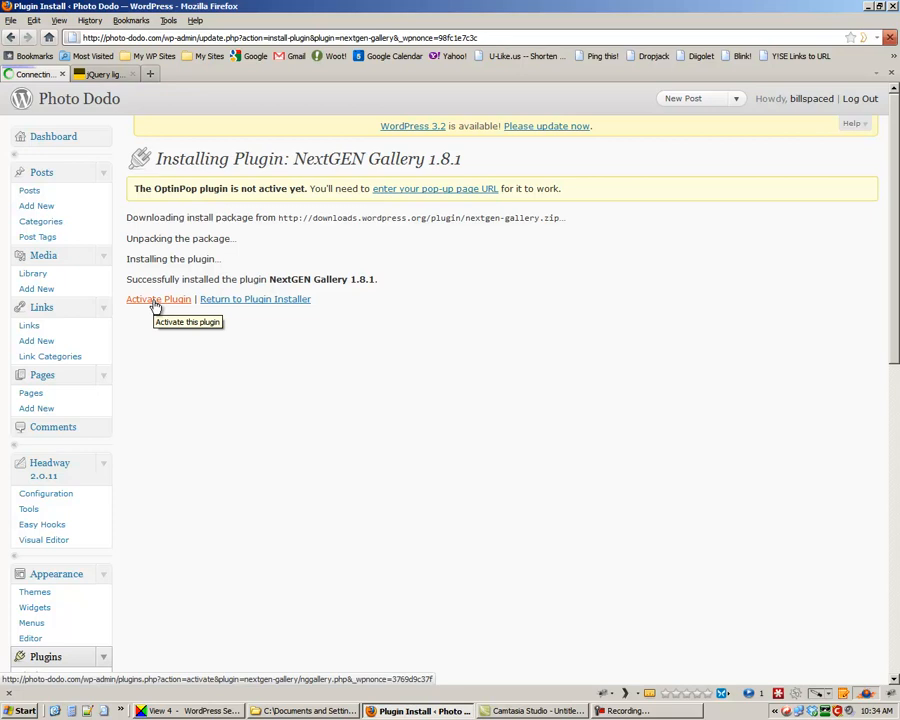
click(158, 299)
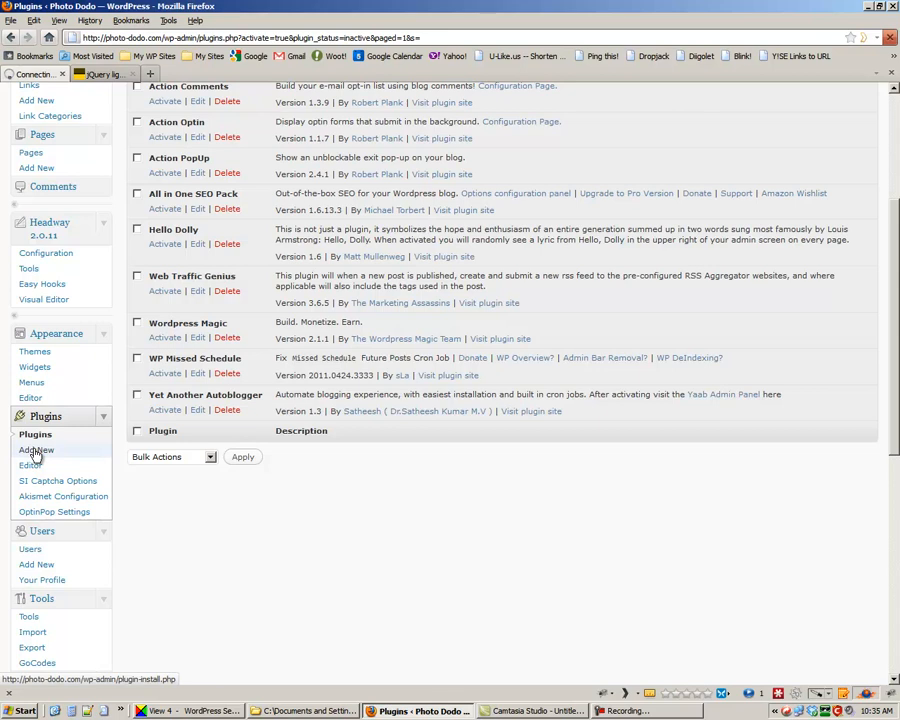
Step: Go to Plugins > Add New and switch to the Upload installer
click(37, 450)
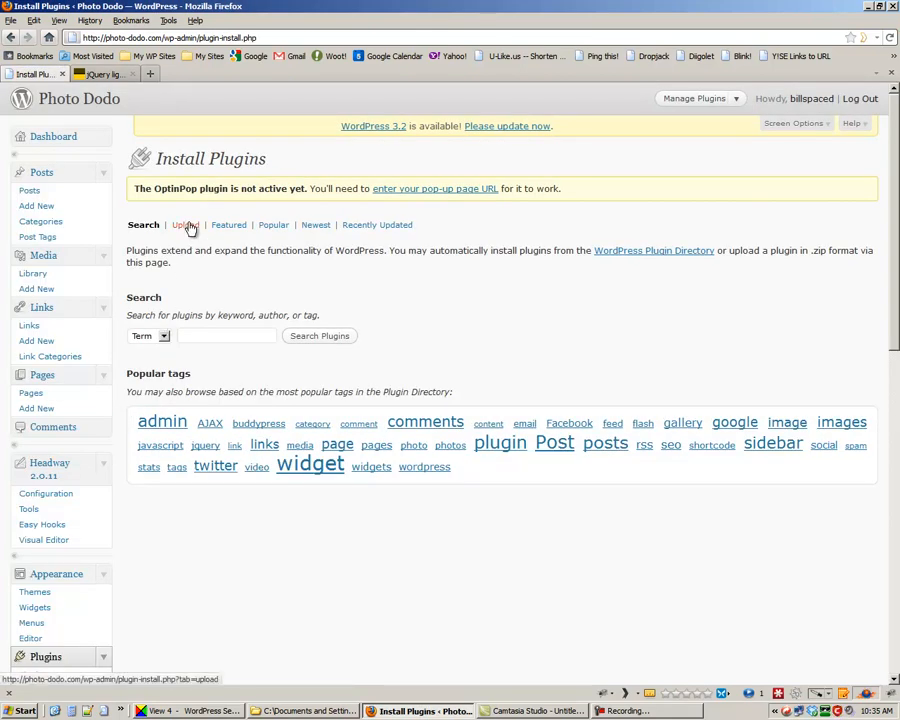
click(185, 224)
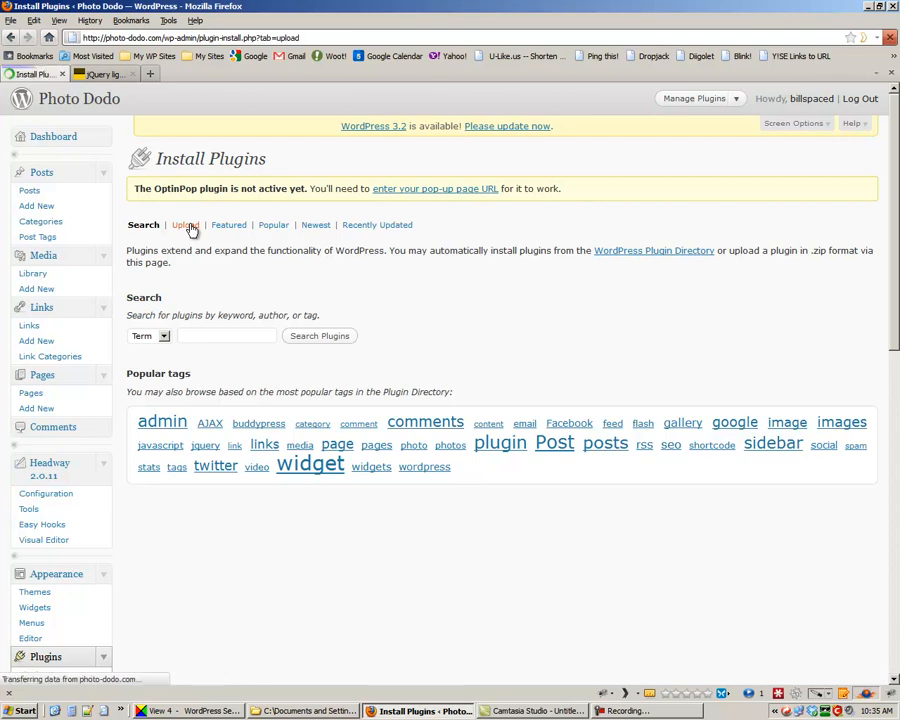
click(184, 224)
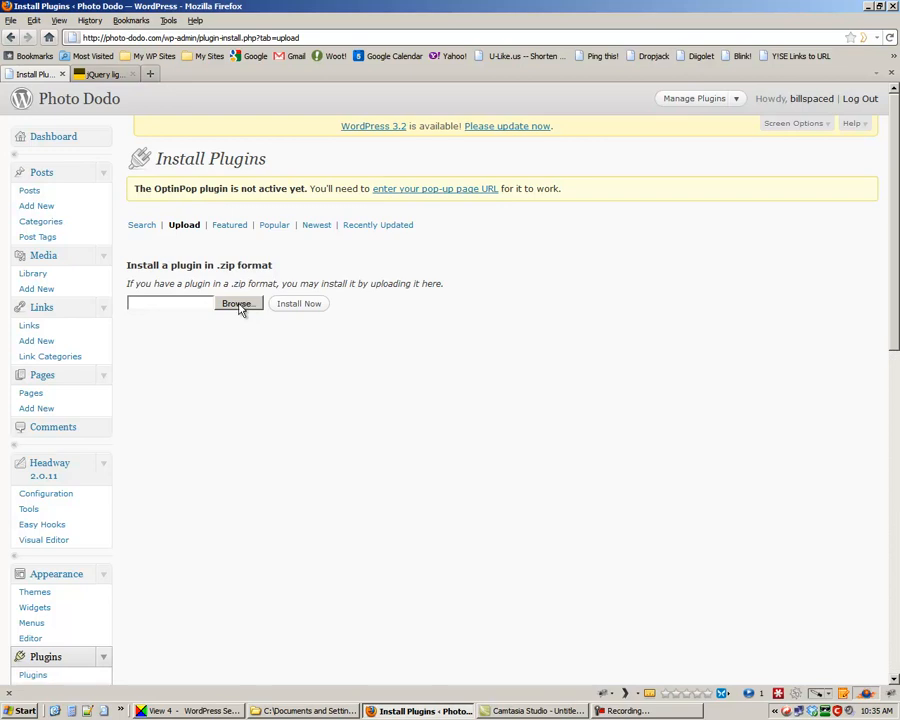
mouse_move(233, 344)
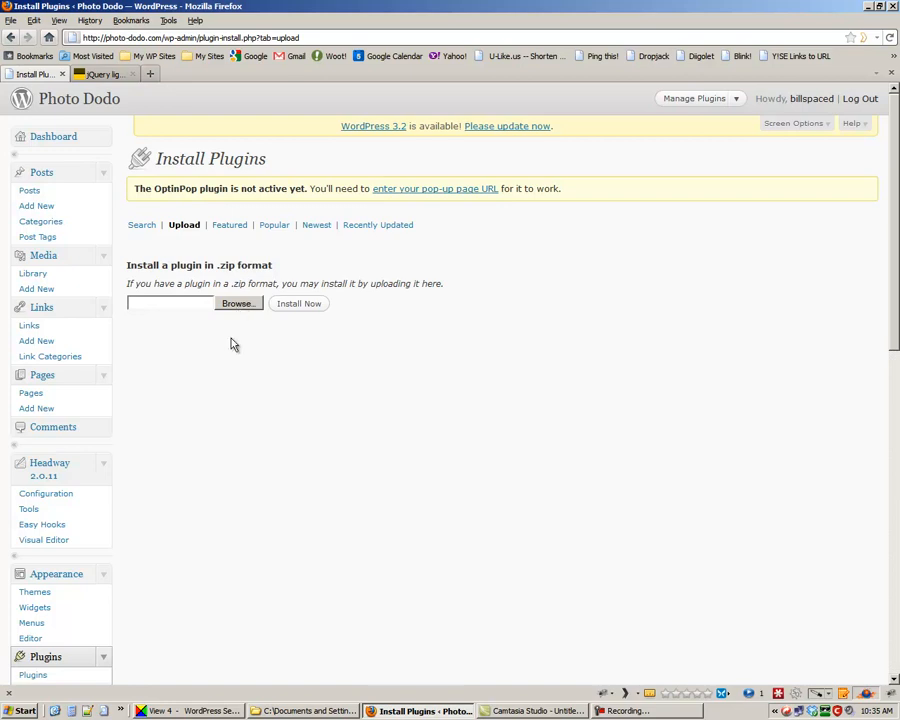
Step: Choose wp-prettyphoto-1.6.2-modified-for-WP-3.1.1.zip as the plugin file to upload
click(238, 303)
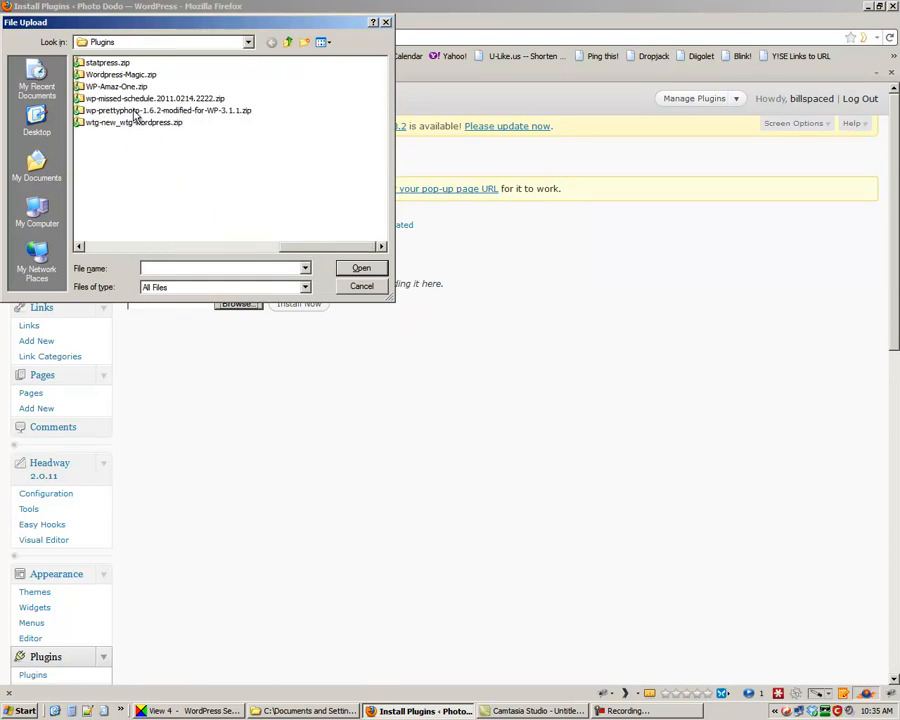
mouse_move(105, 120)
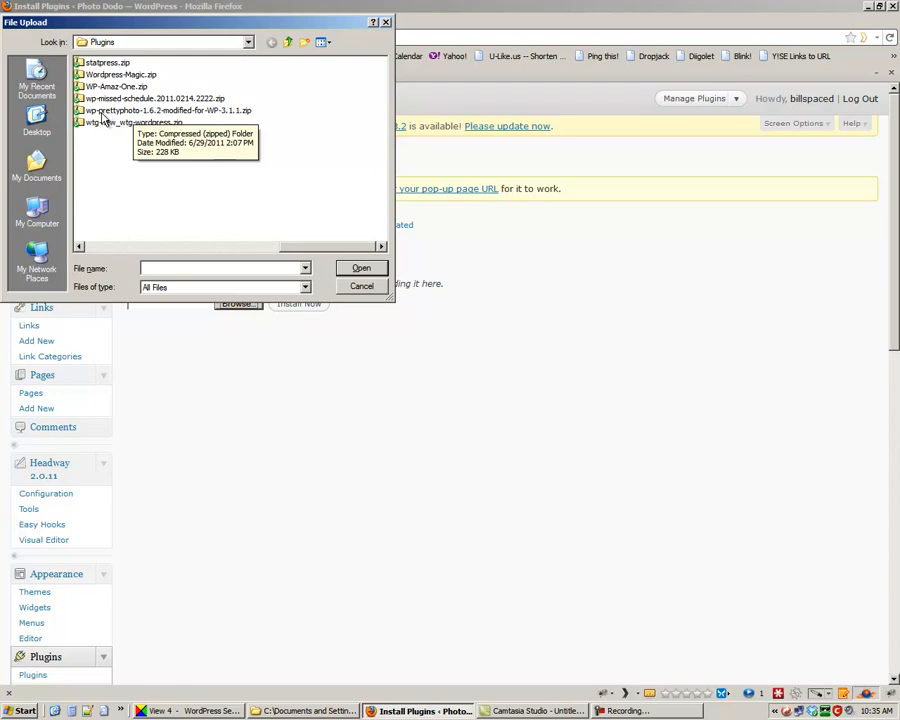
click(170, 110)
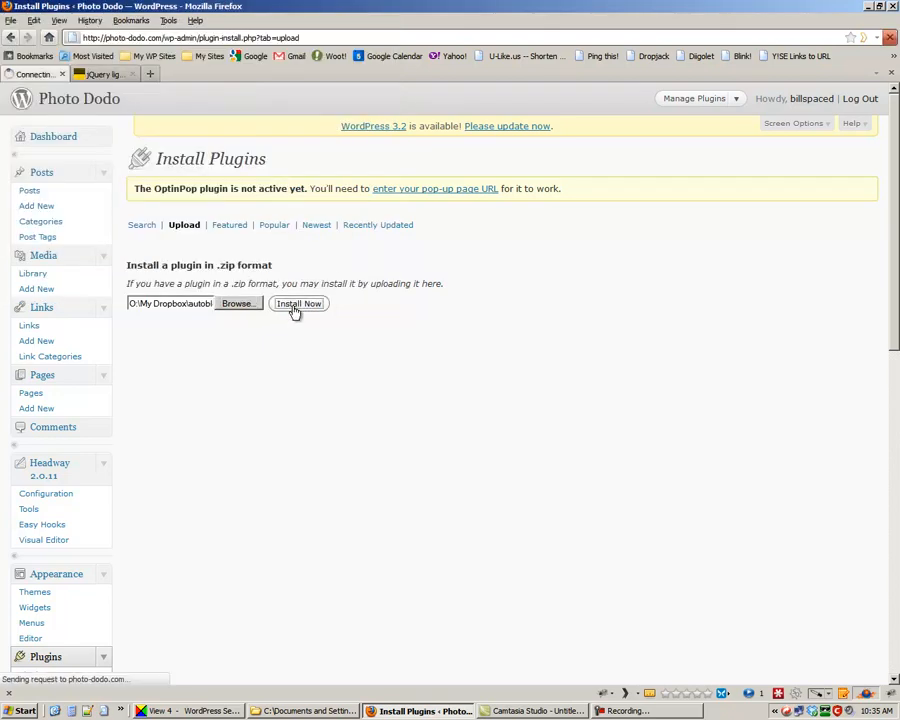
Step: Install the uploaded wp-prettyphoto zip and activate WP-prettyPhoto
click(298, 303)
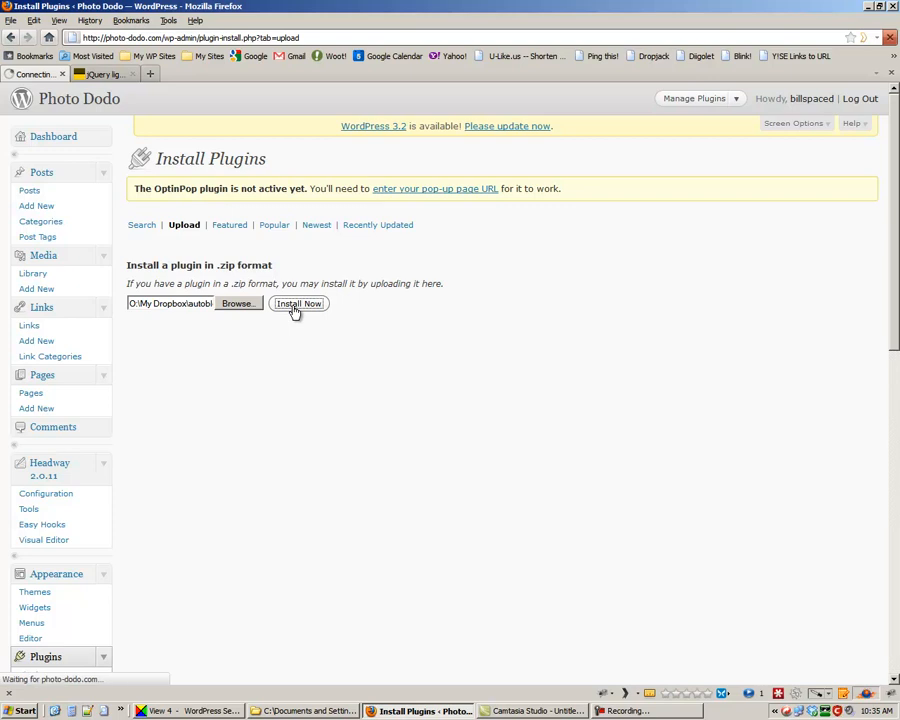
click(298, 303)
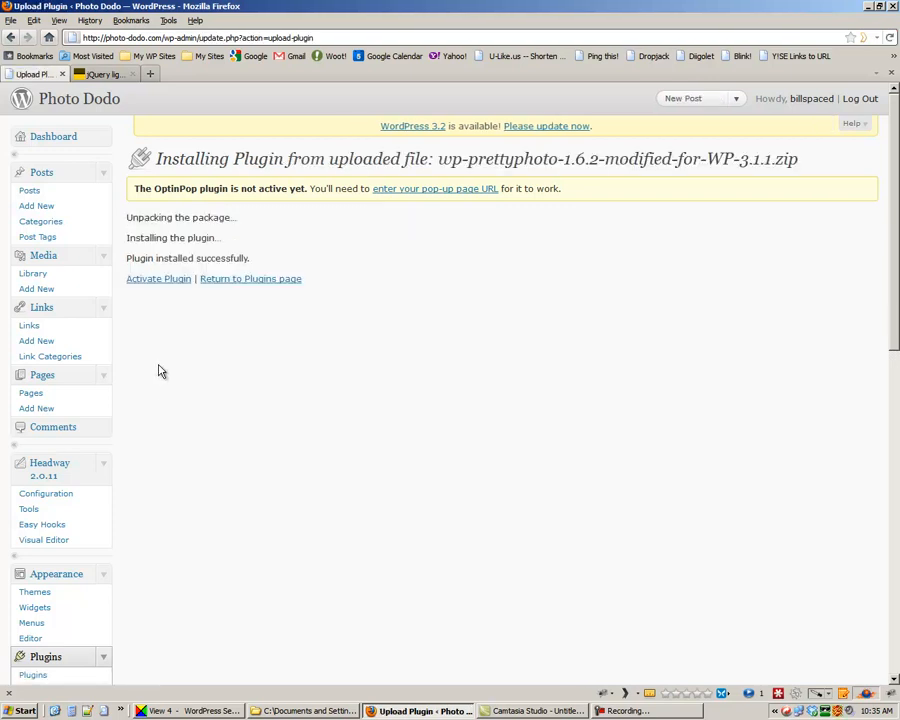
mouse_move(158, 278)
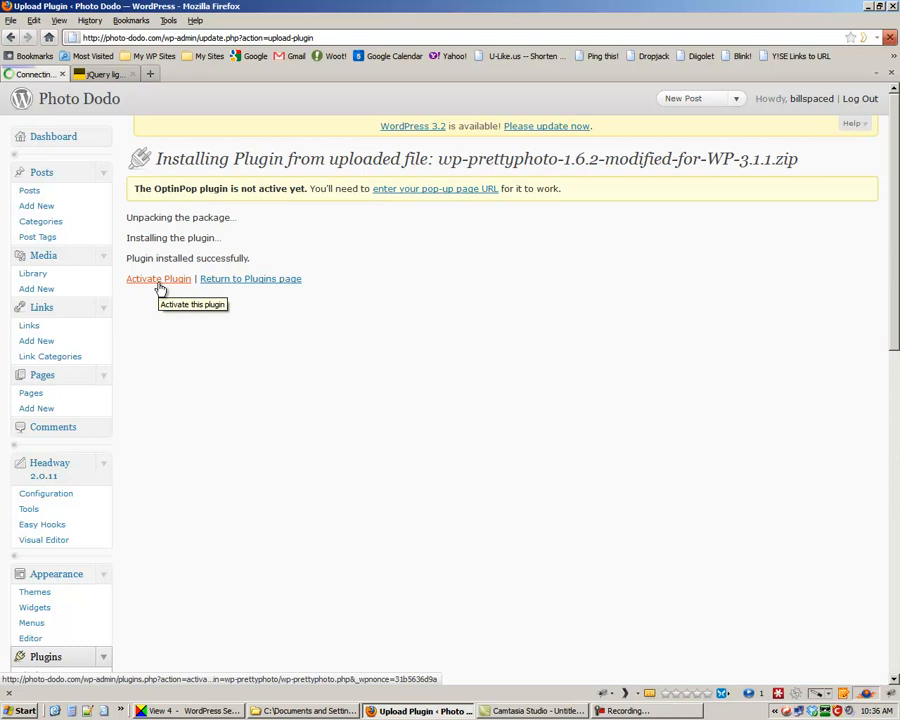
click(158, 278)
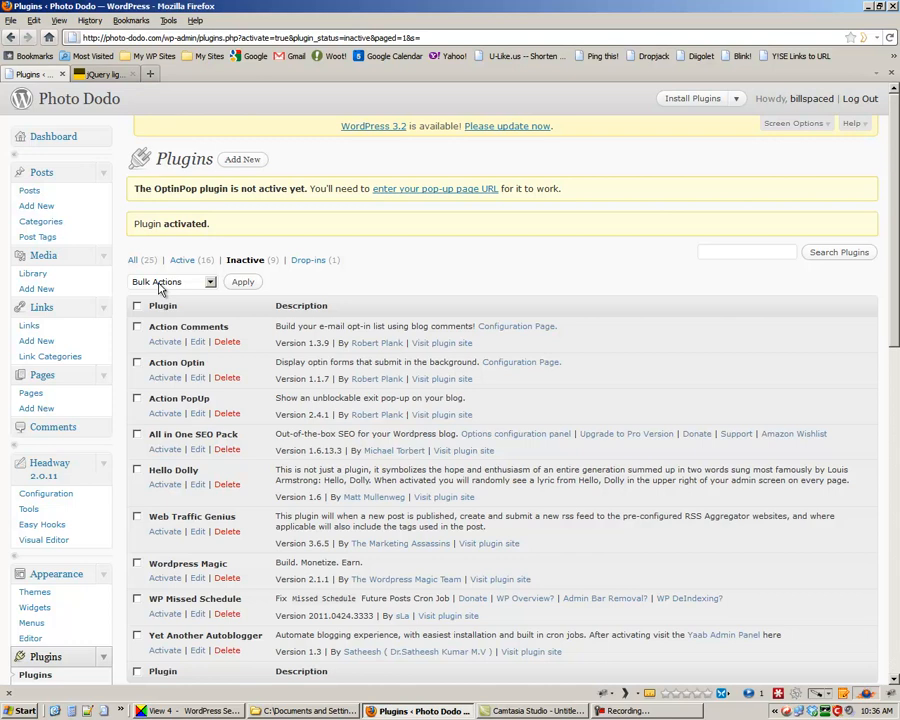
mouse_move(410, 283)
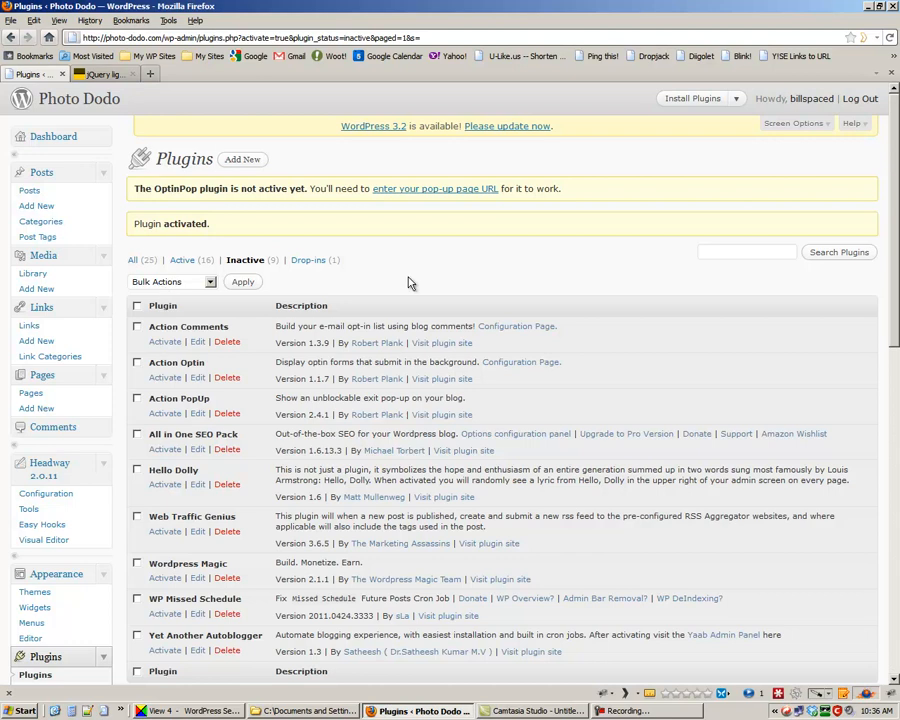
mouse_move(434, 272)
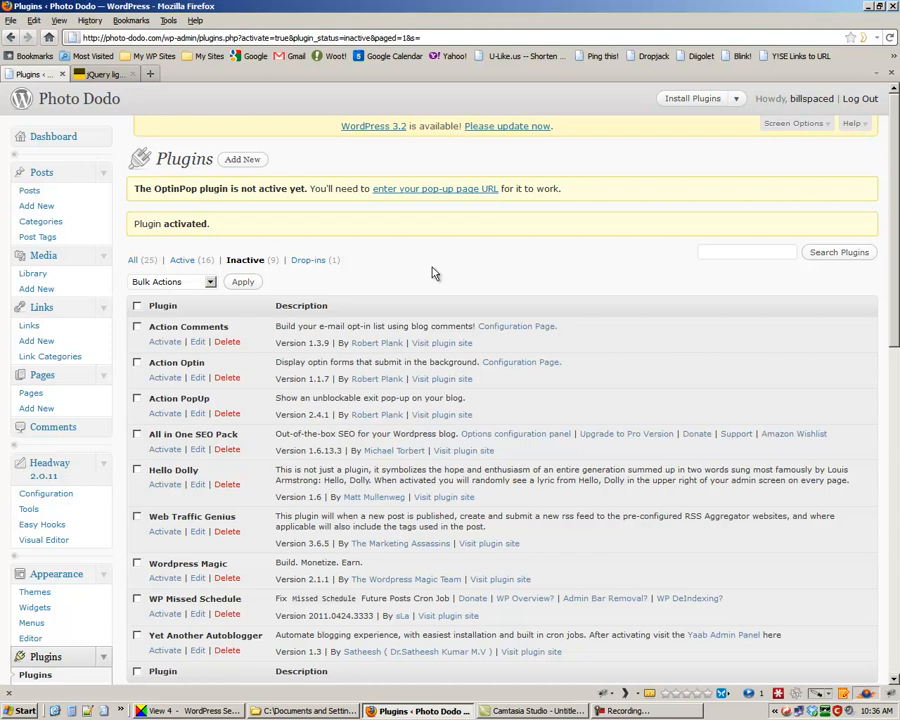
Step: Scroll the active plugins list to find WP-prettyPhoto 1.6.2 and NextGEN Gallery
scroll(down, 3)
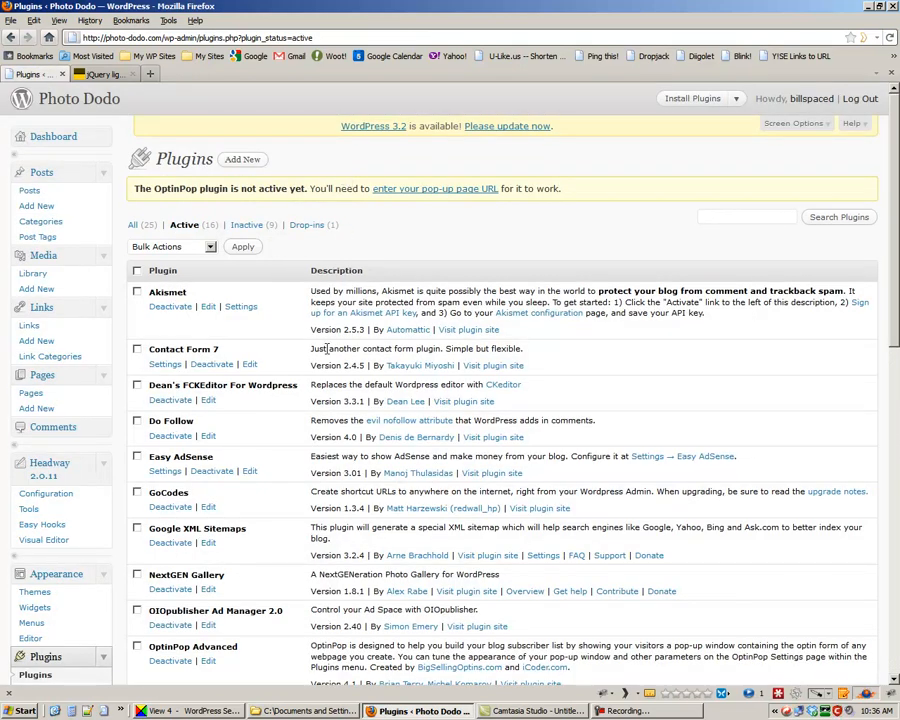
scroll(down, 3)
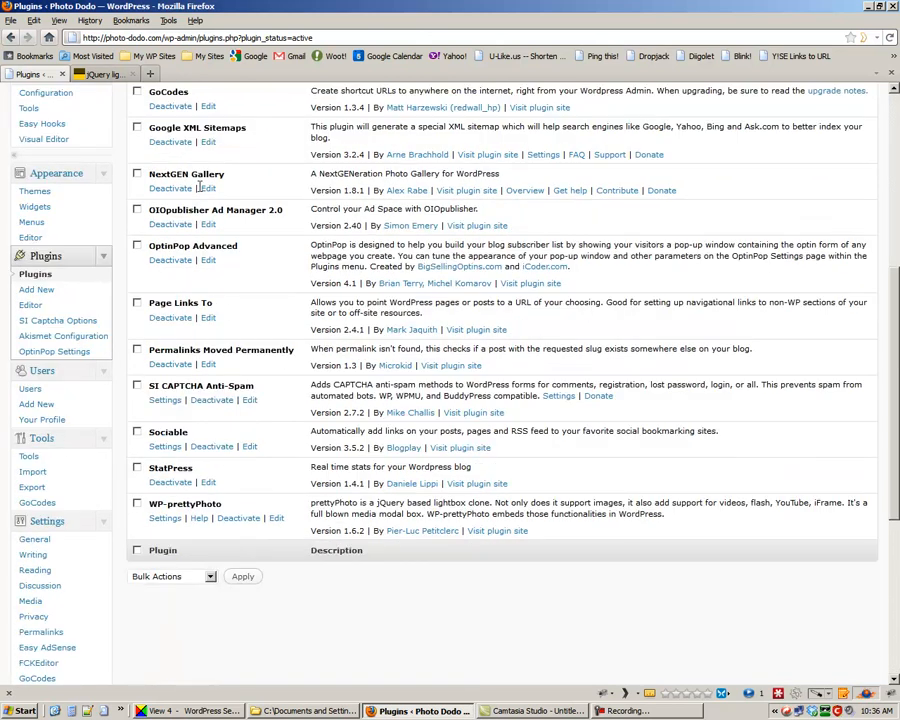